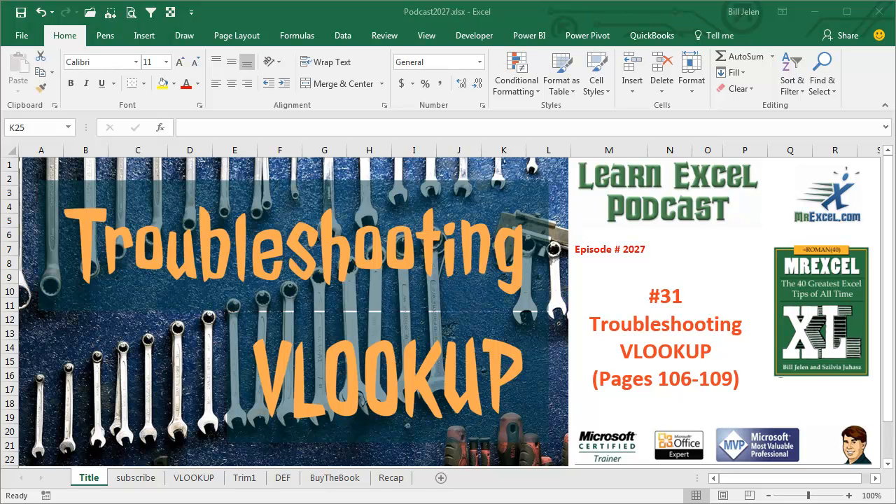
Move past the subscribe sheet to the VLOOKUP sheet with the item list and SKU table
left_click(136, 478)
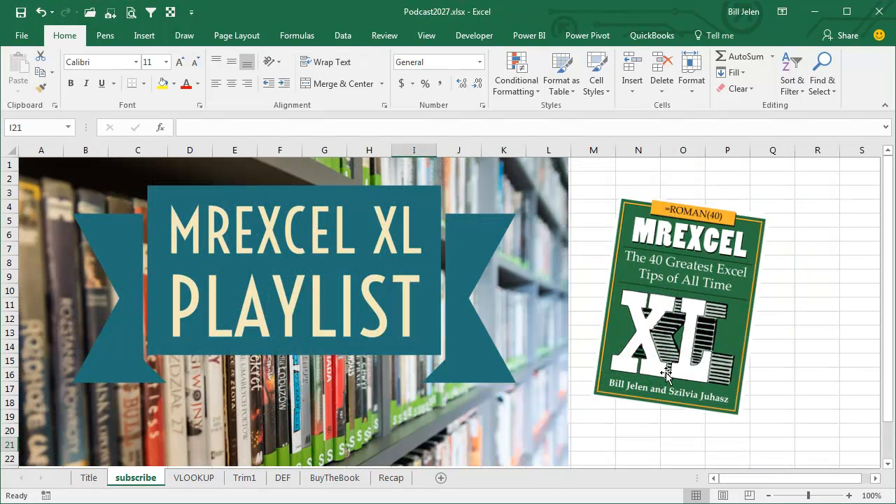
mouse_move(548, 424)
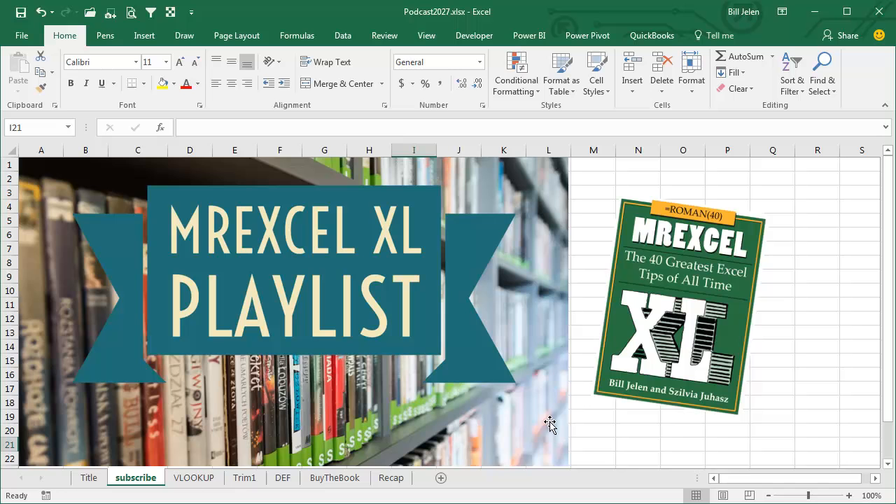
left_click(193, 477)
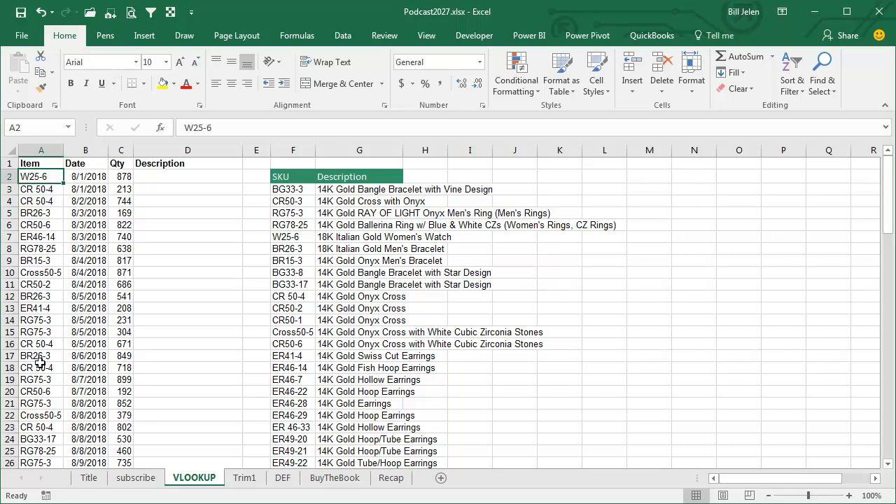
mouse_move(38, 293)
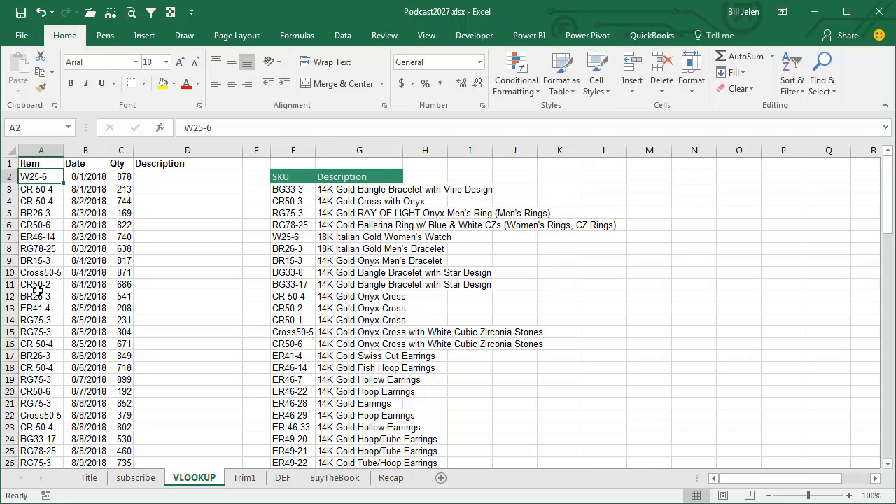
mouse_move(121, 201)
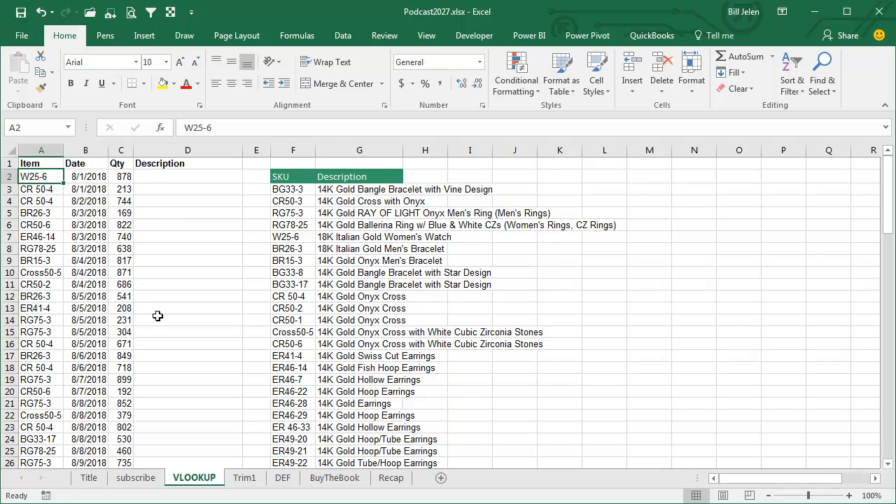
mouse_move(176, 206)
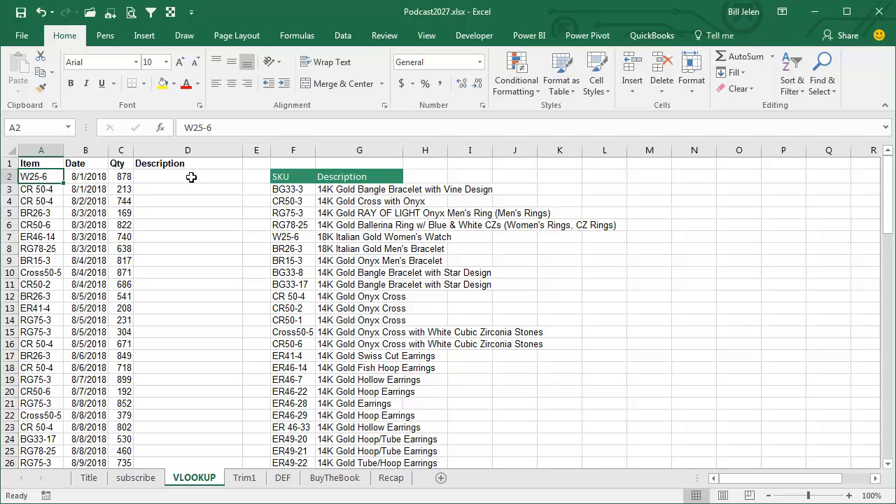
mouse_move(172, 205)
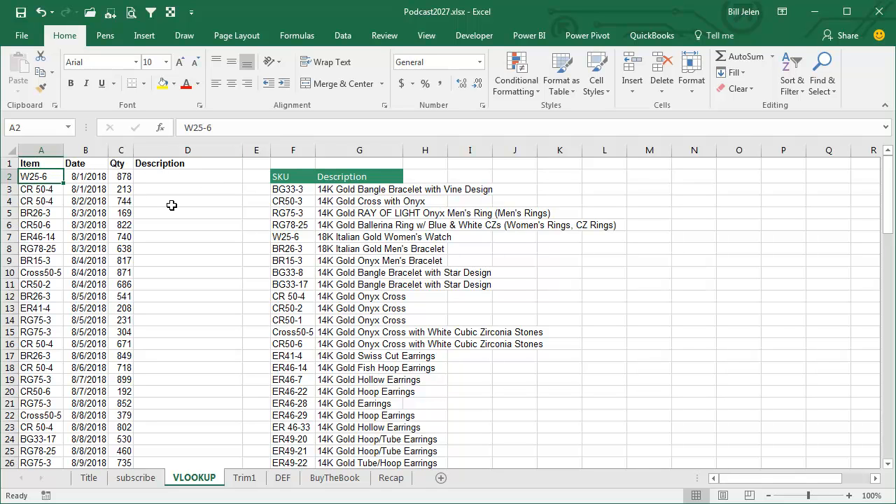
mouse_move(164, 201)
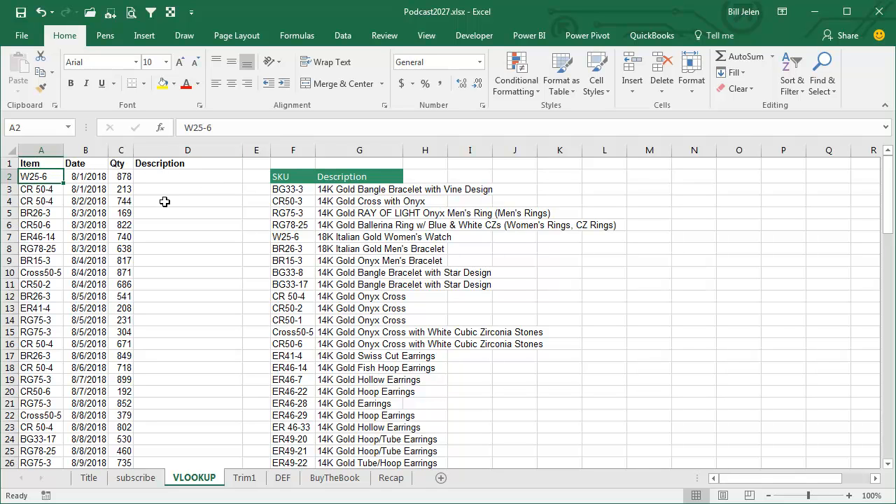
mouse_move(148, 185)
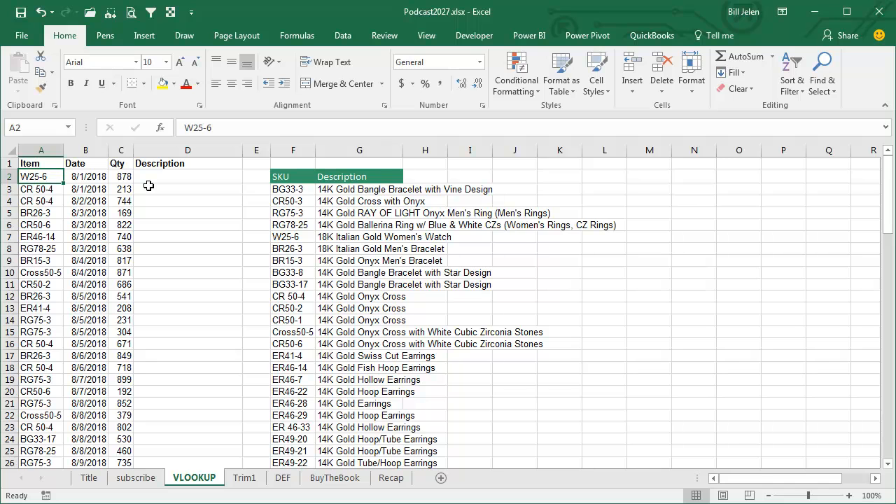
mouse_move(308, 224)
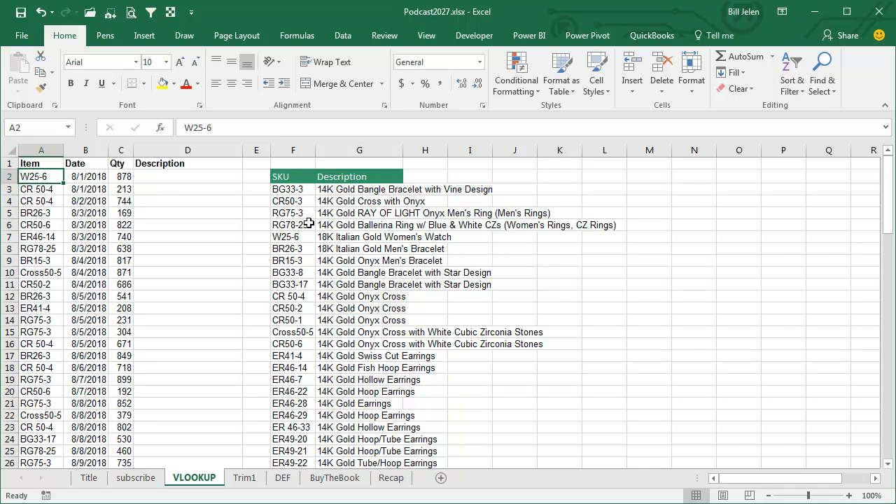
mouse_move(353, 303)
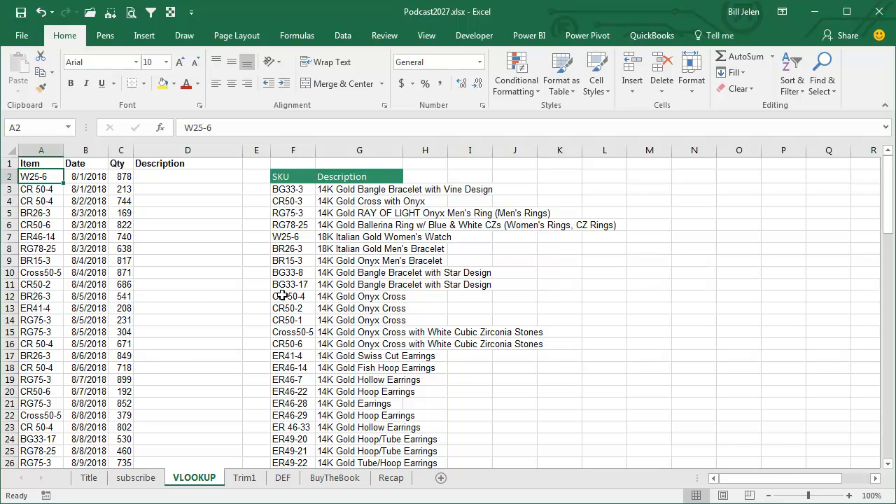
mouse_move(290, 213)
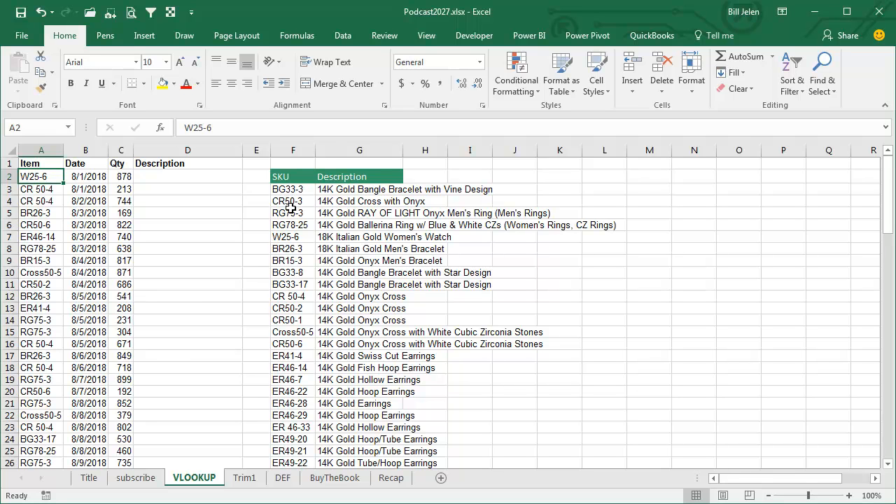
left_click(293, 237)
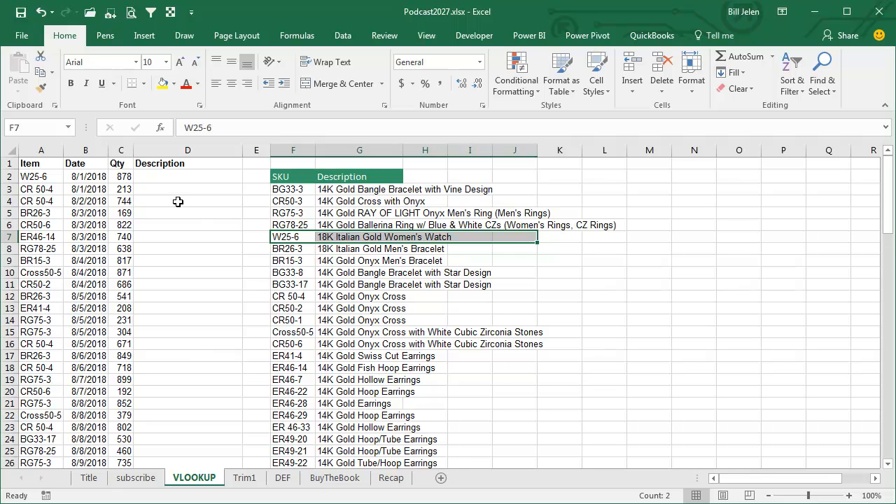
Enter =VLOOKUP(A2,$F$3:$G$30,2,FALSE) in D2 for exact-match descriptions
type("=")
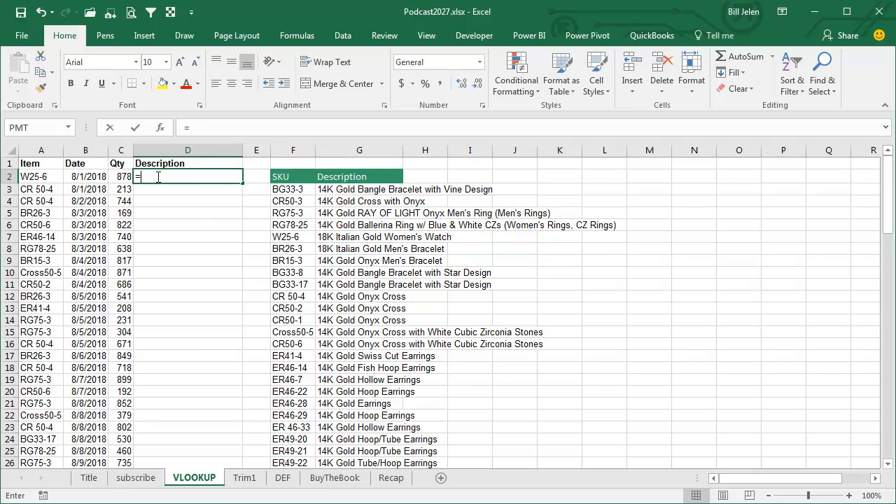
type("VLOOKUP(A2,$F$3:$G$30")
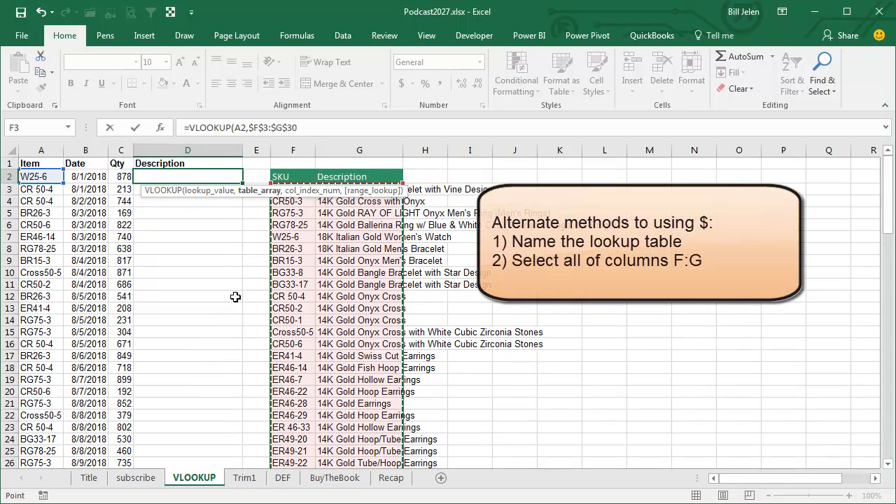
type(",2,")
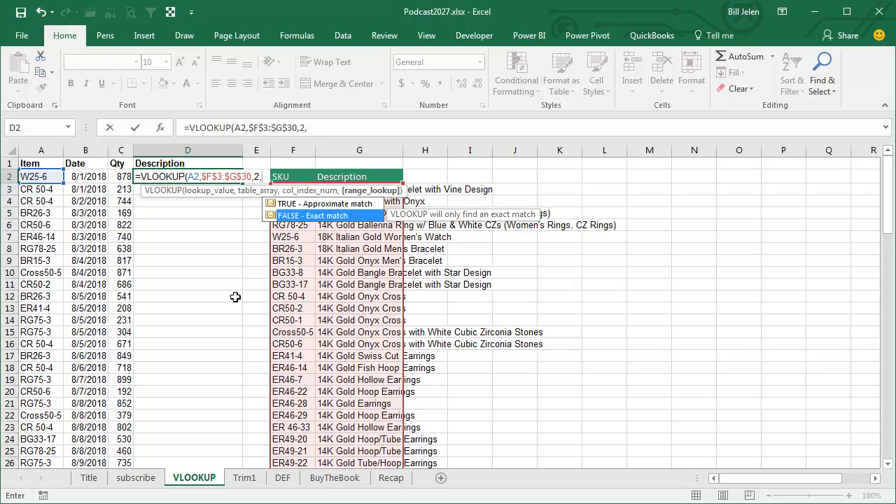
type("FALSE")
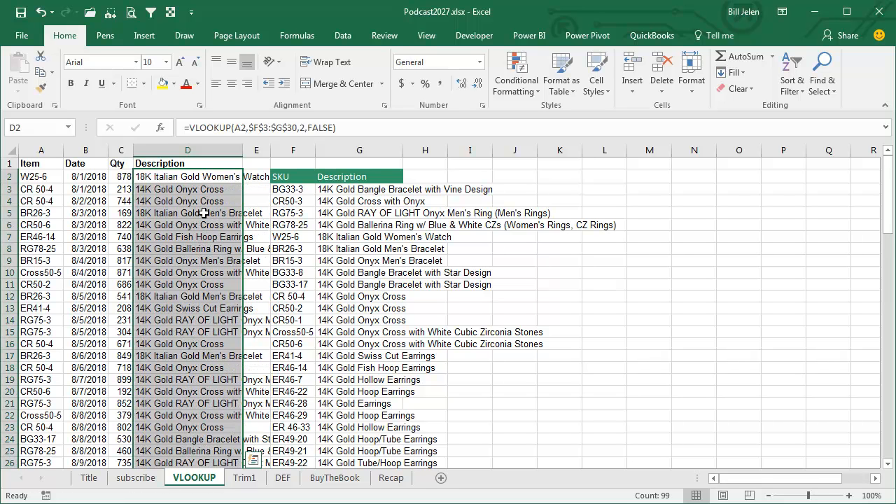
mouse_move(176, 180)
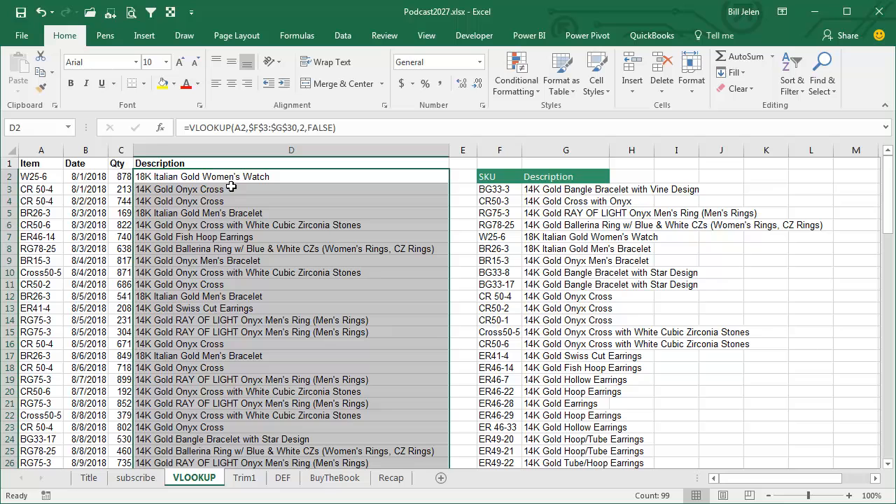
mouse_move(227, 177)
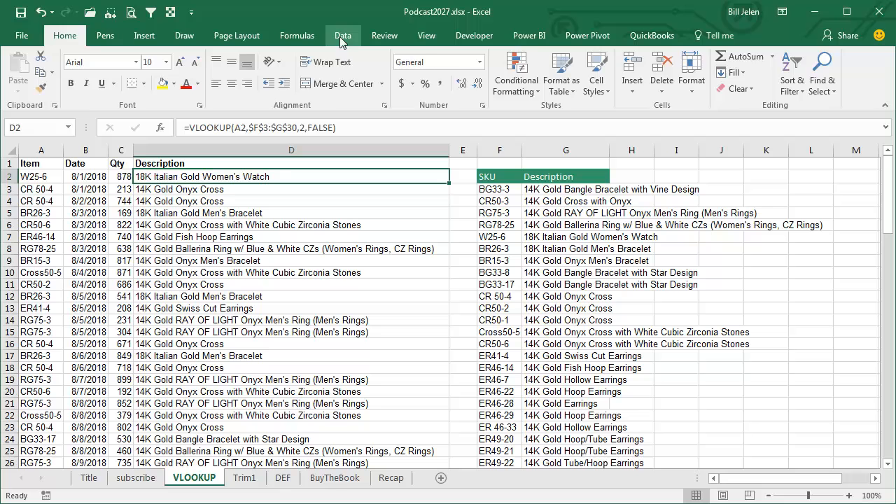
Insert the copied BG33-9 entry into the SKU lookup table, shifting cells down
left_click(343, 35)
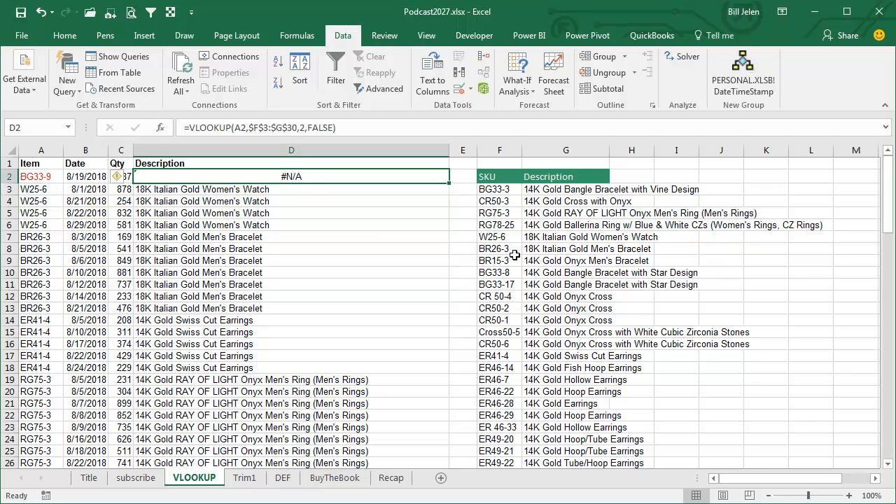
left_click(567, 296)
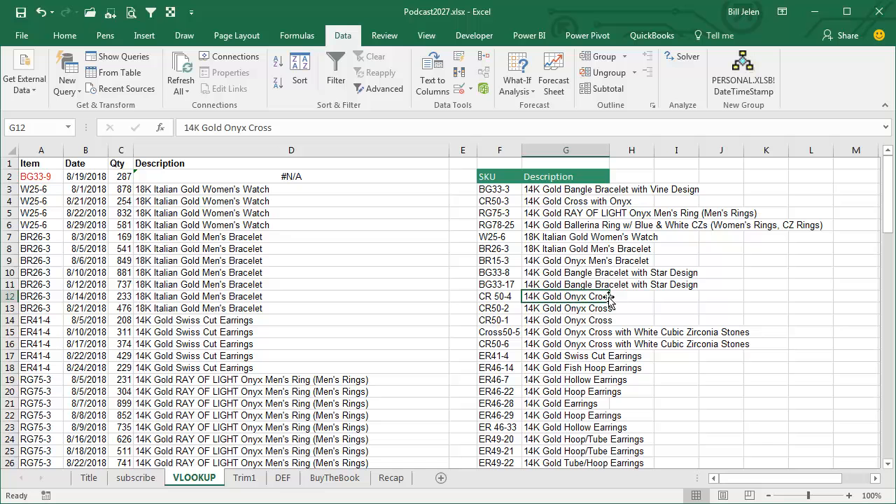
left_click(631, 284)
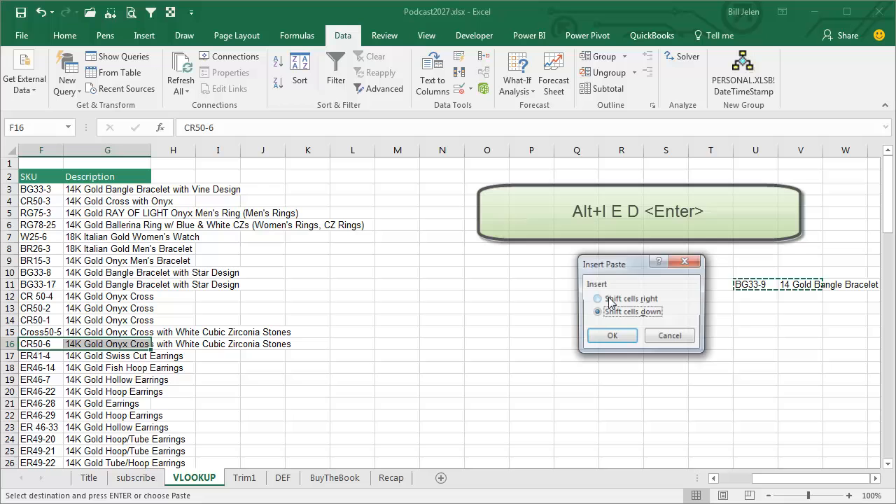
left_click(611, 336)
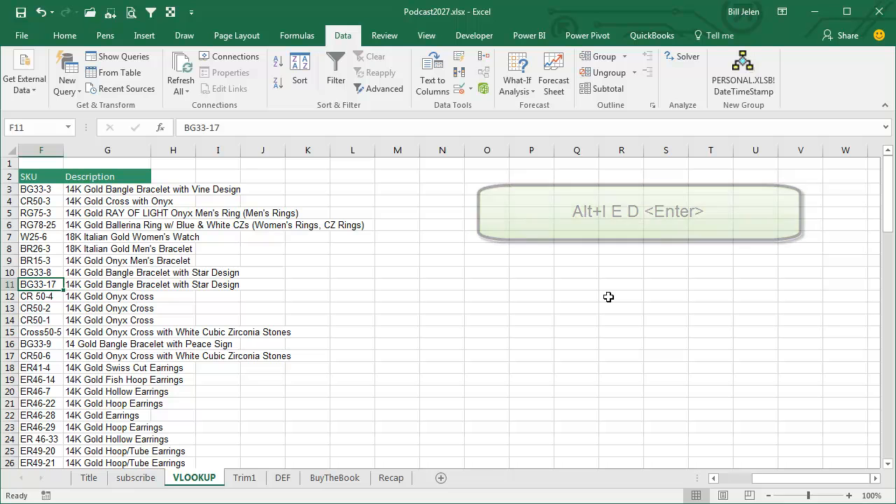
key("Enter")
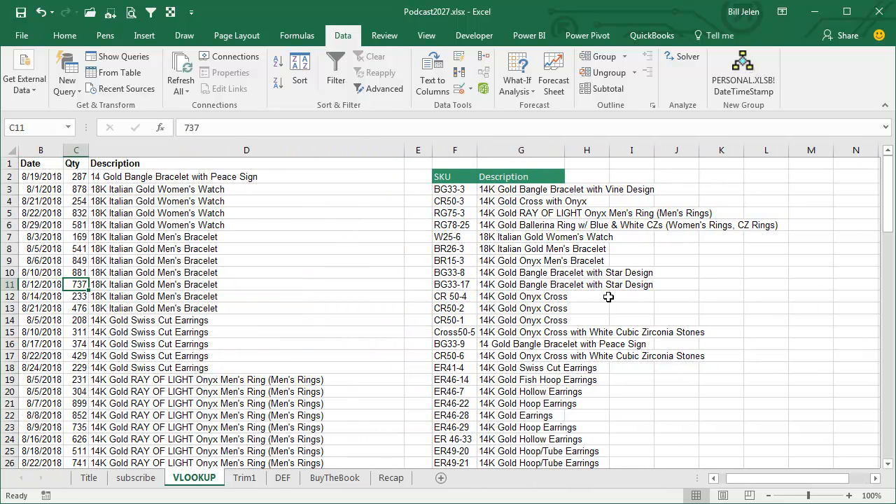
Make D2's lookup range relative, fill it down, and inspect the shifted range in row 19
left_click(246, 176)
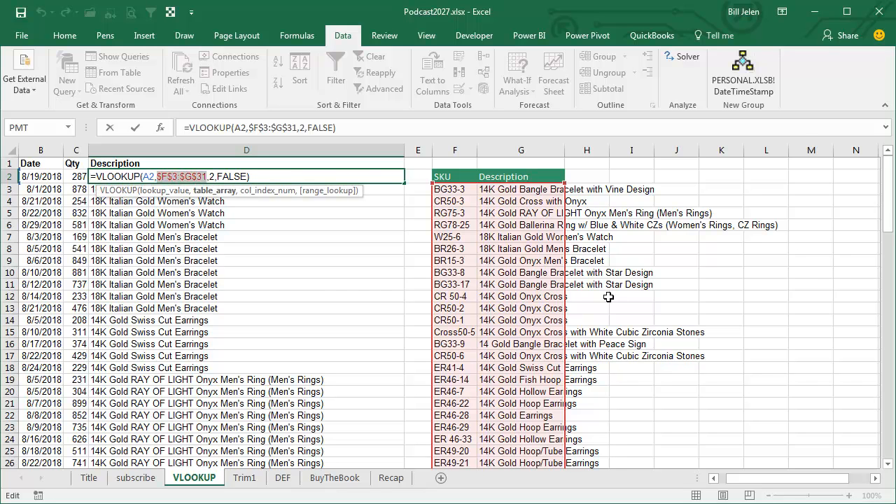
key("F4")
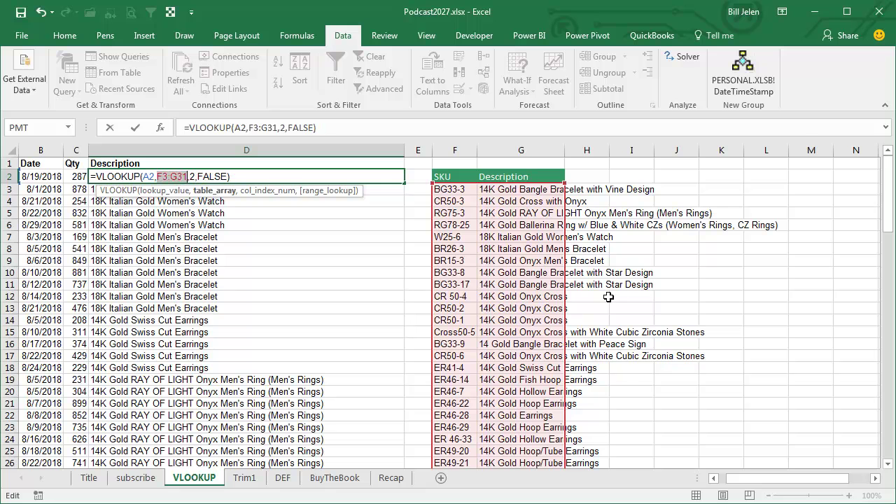
key("Enter")
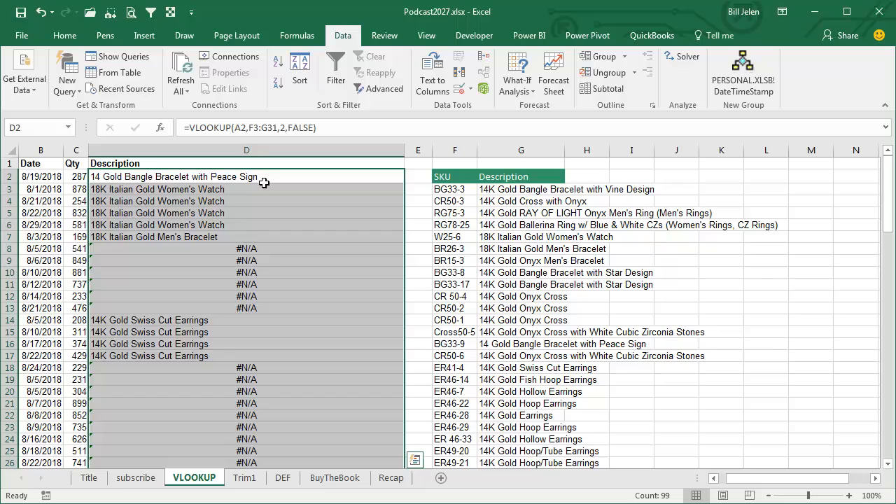
scroll("down", 3)
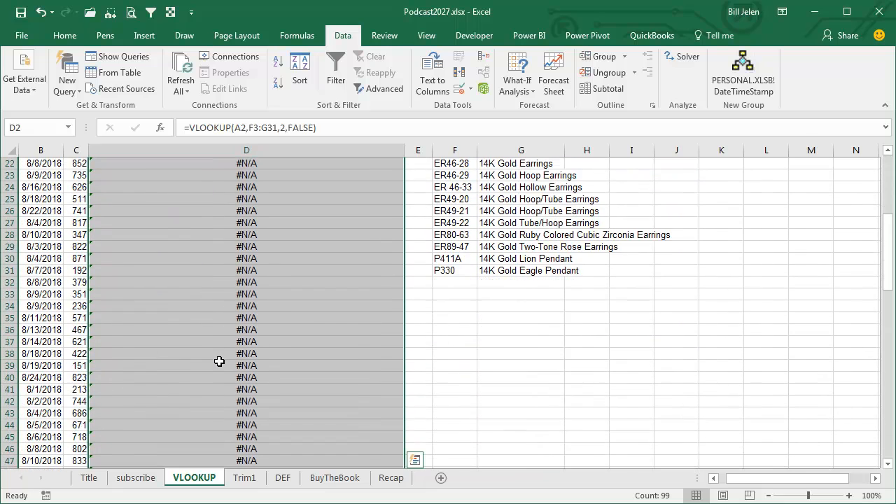
scroll("down", 3)
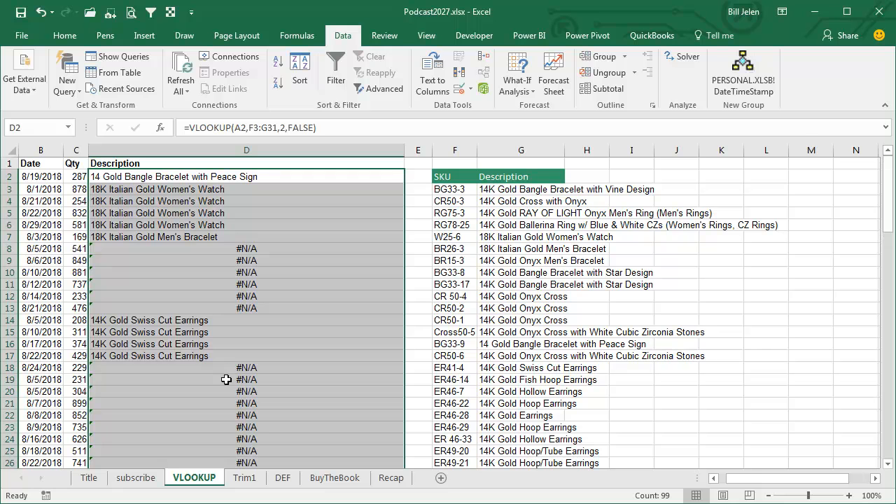
left_click(246, 379)
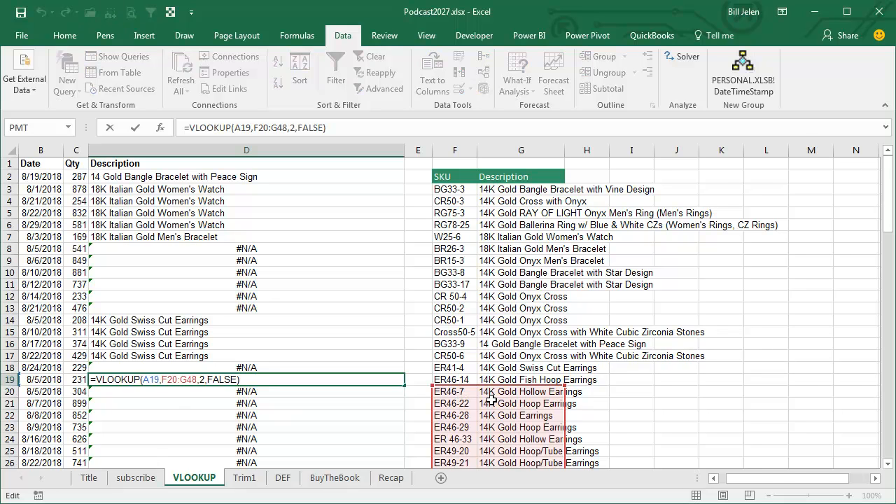
mouse_move(212, 346)
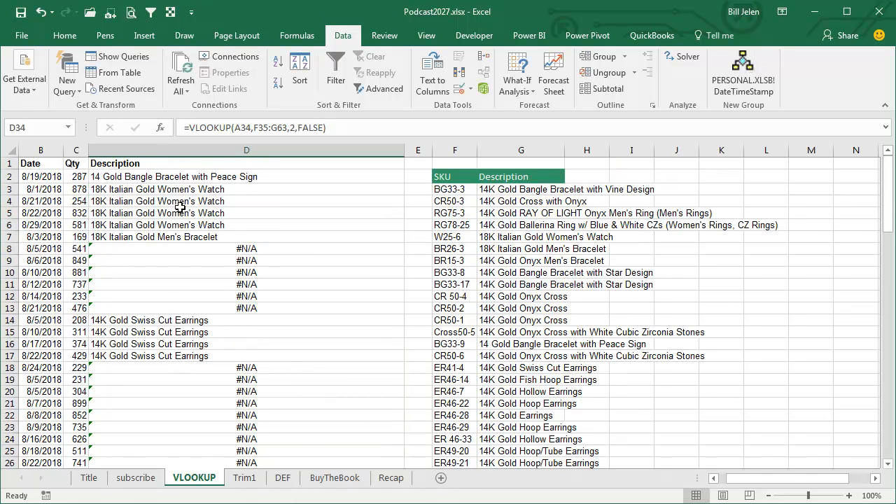
mouse_move(189, 347)
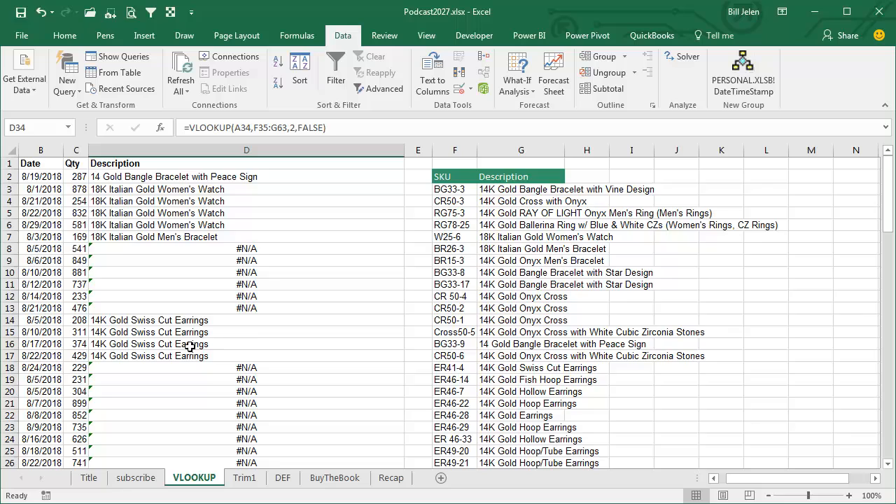
Restore the absolute $F$3:$G$31 range, refill the Description column, and switch to Trim1
scroll("down", 3)
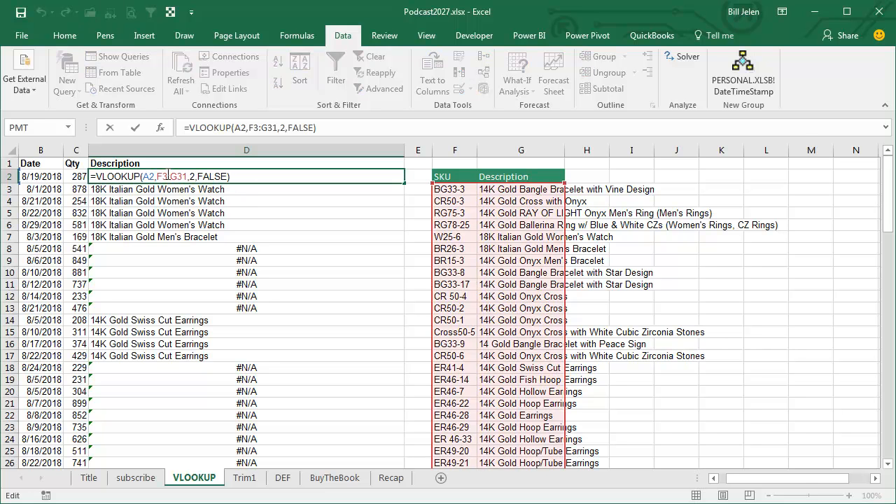
key("F4")
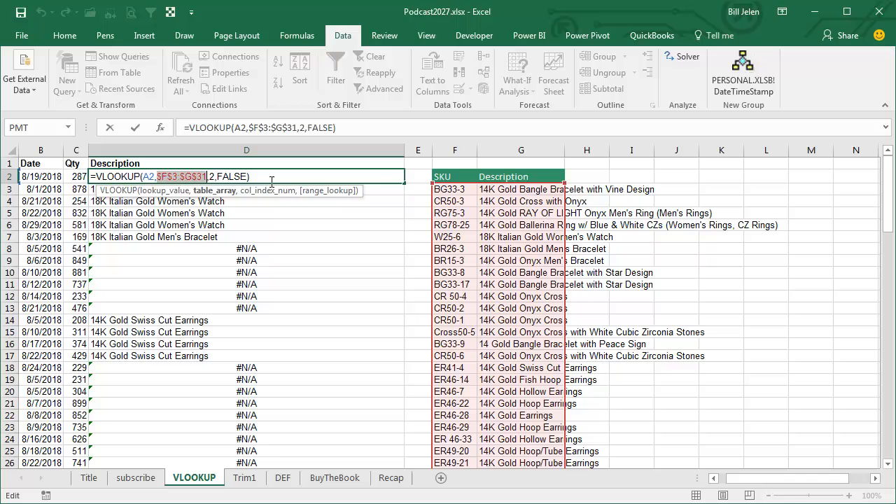
key("Enter")
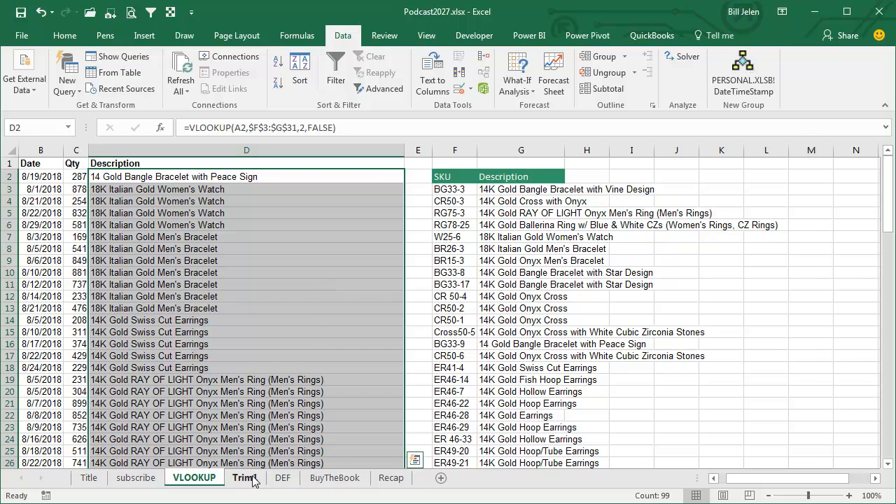
left_click(245, 478)
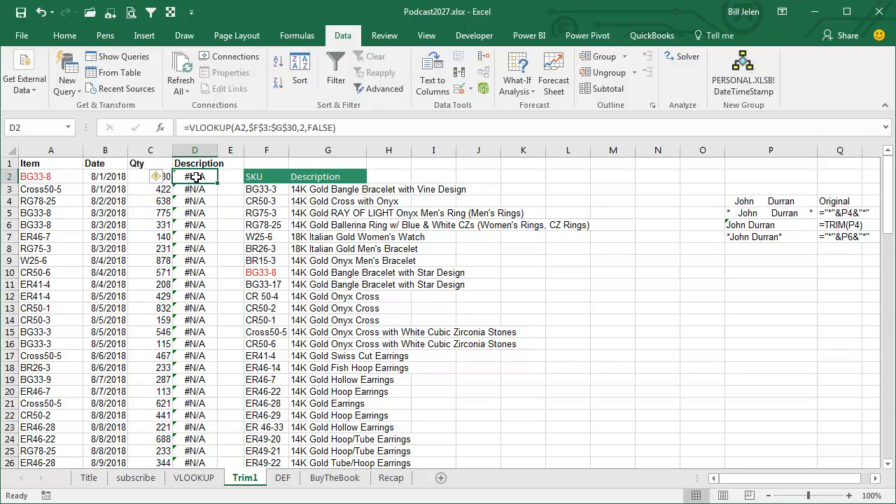
mouse_move(194, 320)
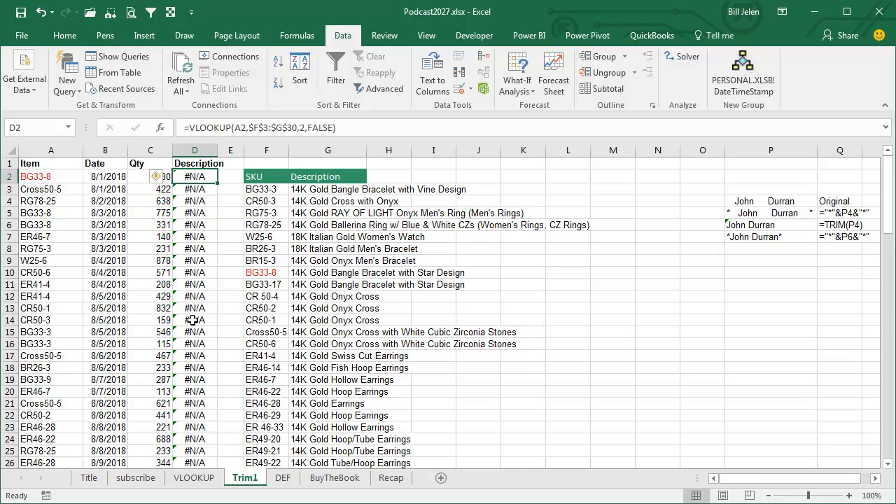
mouse_move(65, 189)
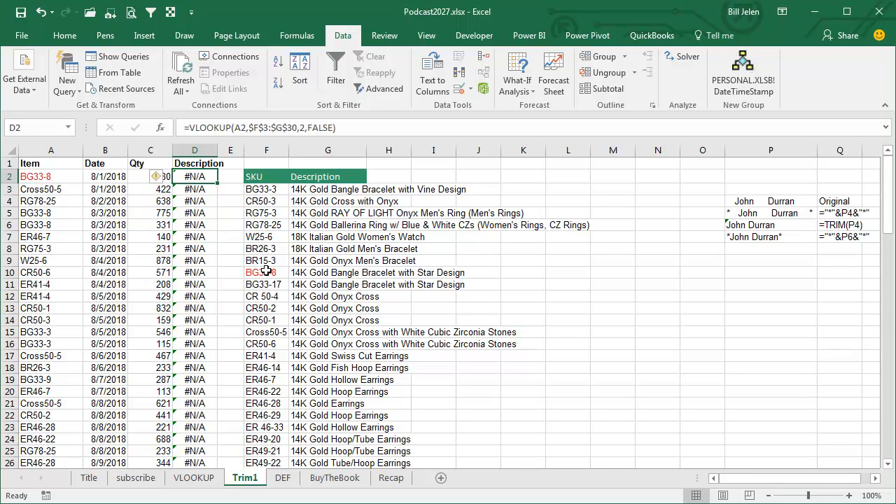
left_click(266, 272)
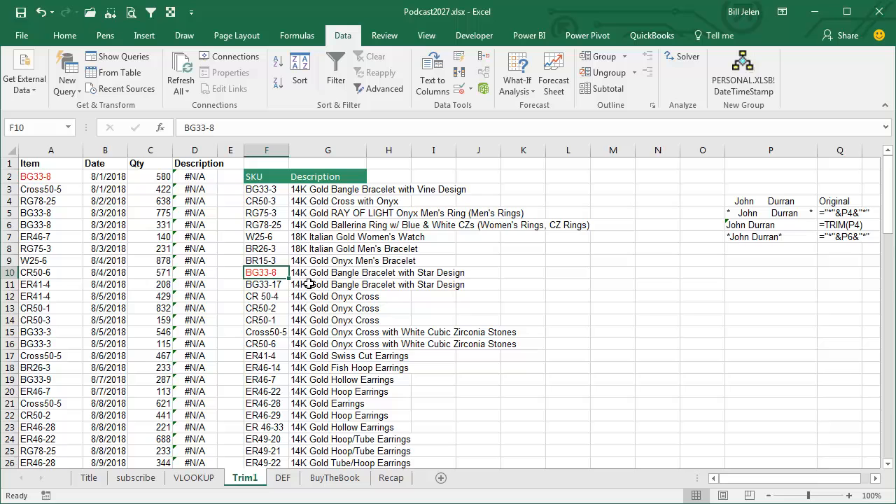
mouse_move(471, 285)
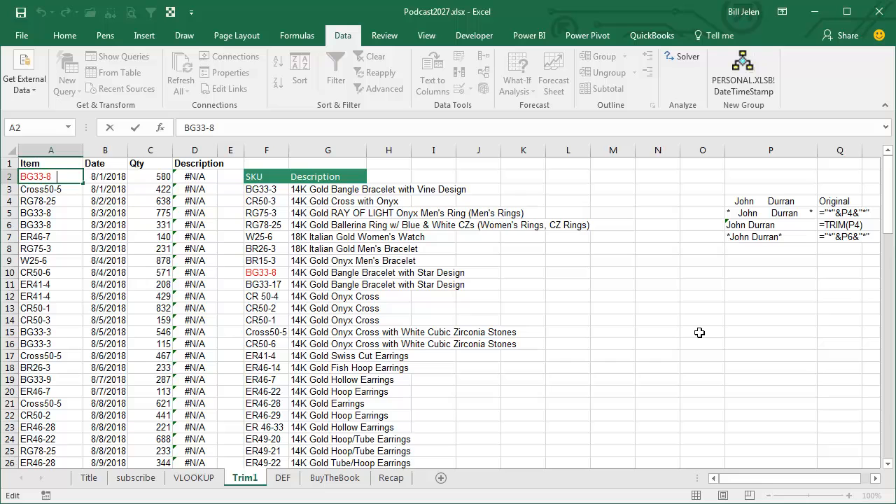
mouse_move(53, 189)
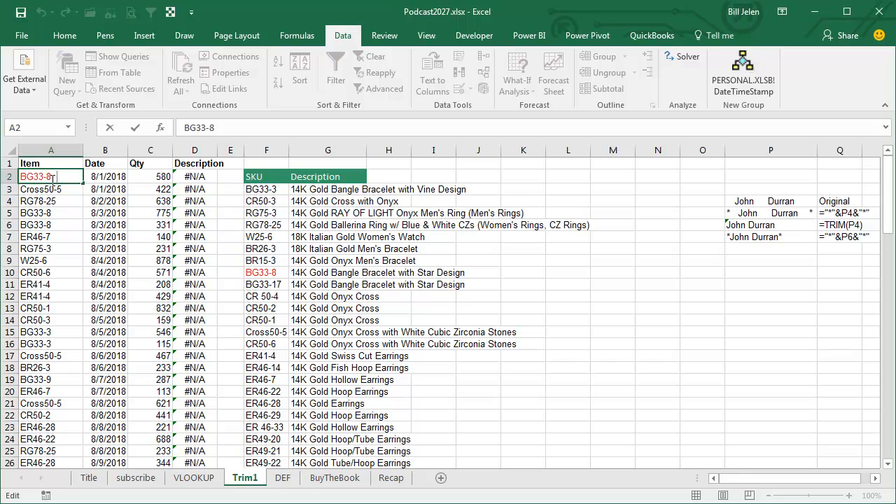
mouse_move(43, 210)
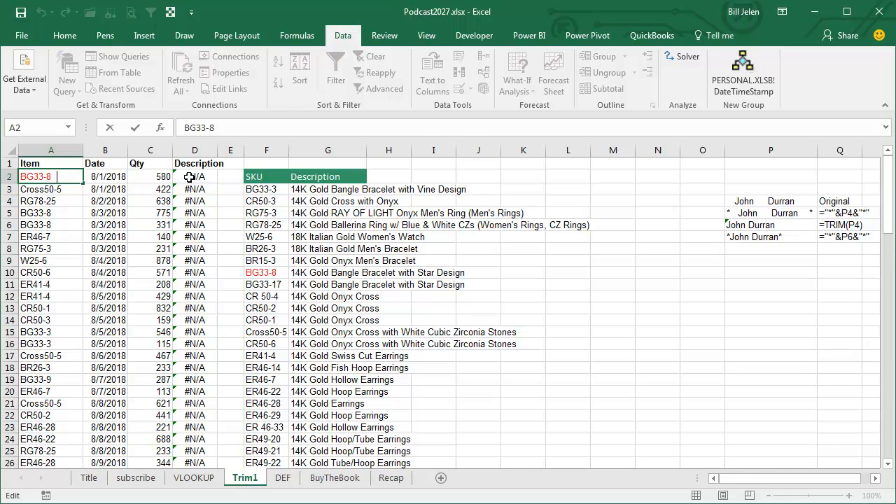
left_click(195, 176)
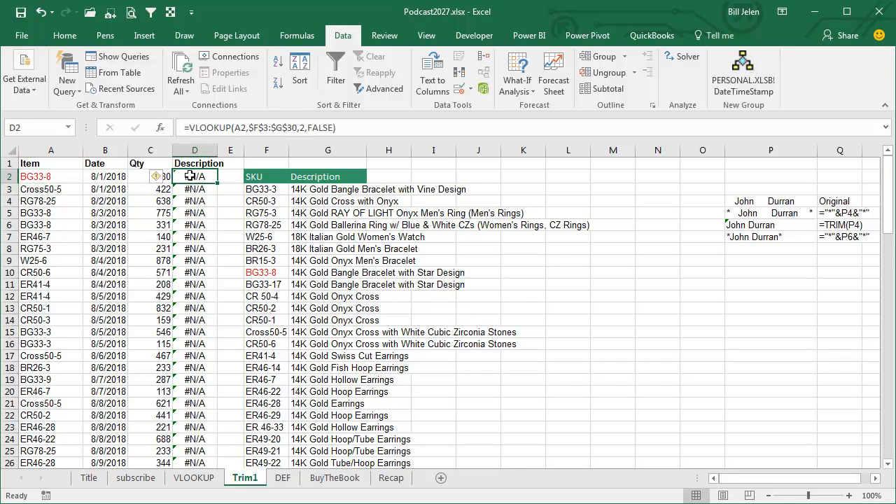
Start editing the D2 lookup formula on Trim1 to wrap A2 in TRIM
double_click(195, 176)
type("TRIM(A2")
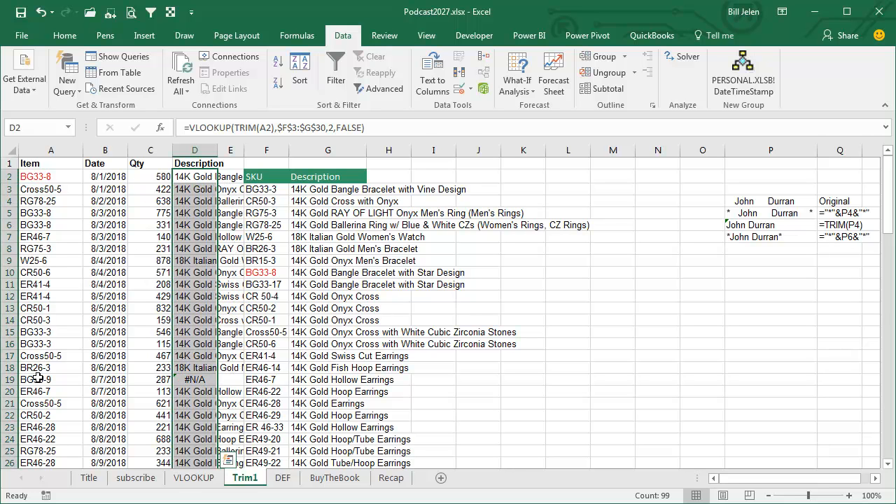
mouse_move(281, 273)
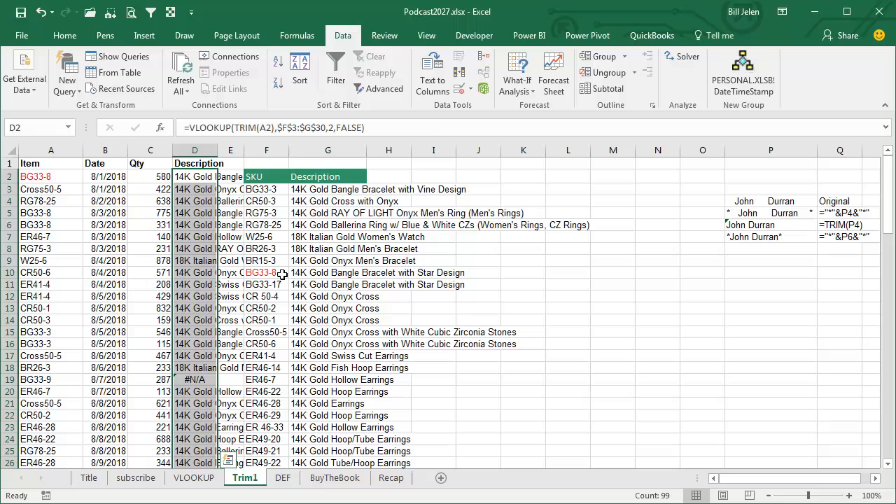
mouse_move(759, 290)
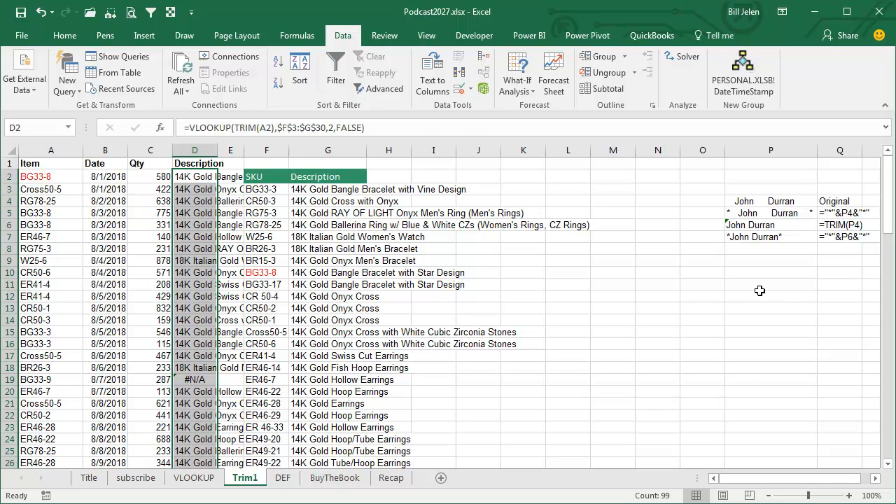
mouse_move(756, 237)
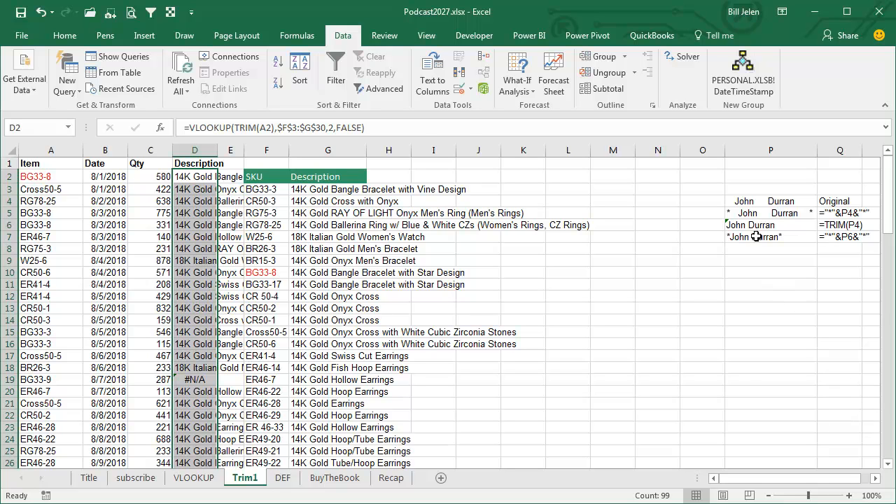
mouse_move(744, 201)
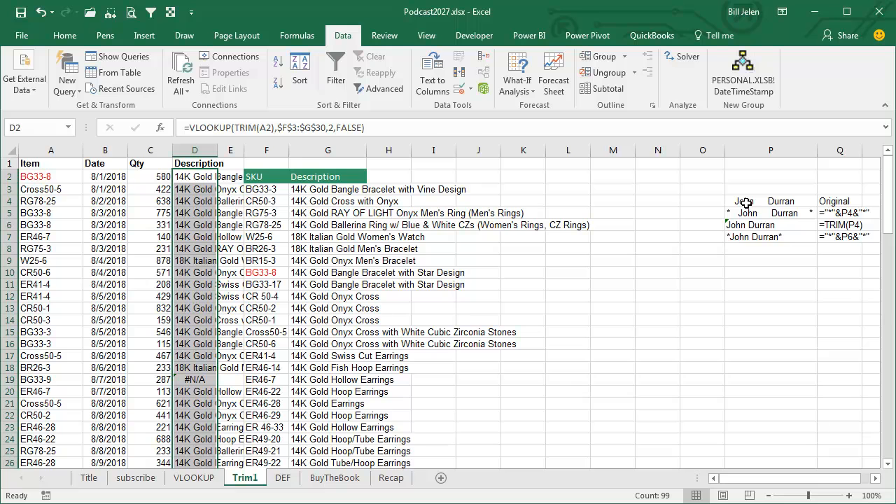
mouse_move(770, 201)
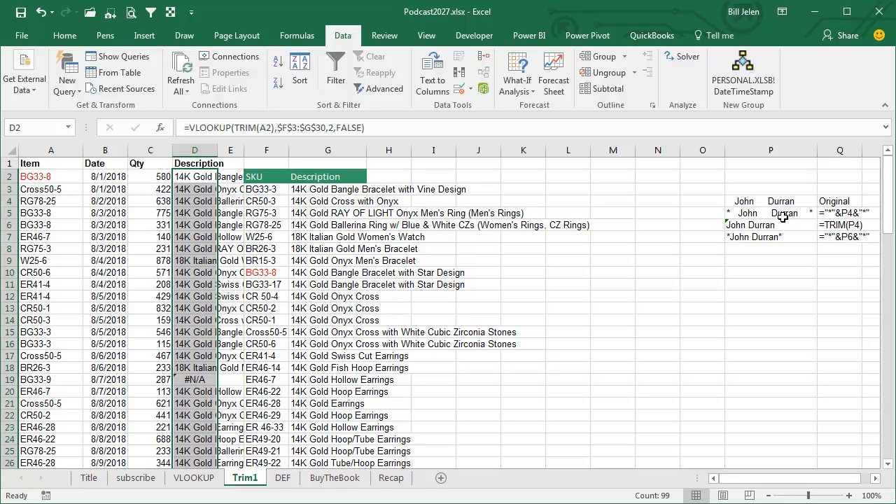
mouse_move(731, 213)
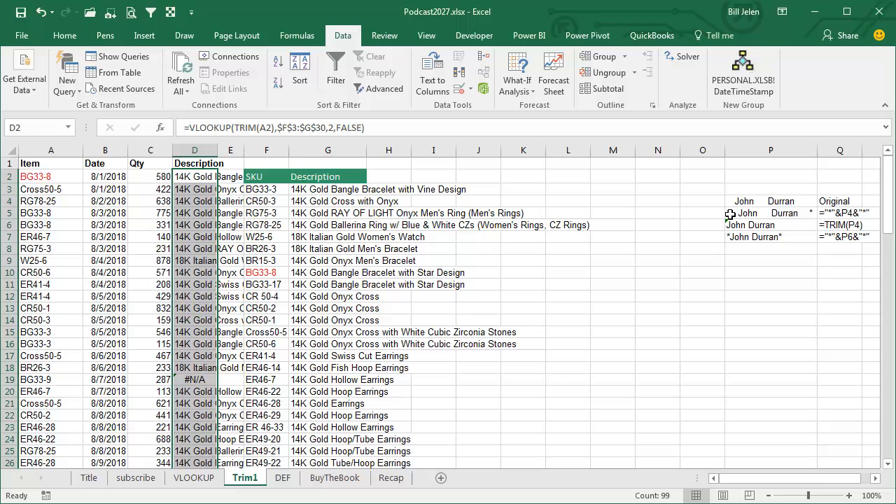
mouse_move(735, 224)
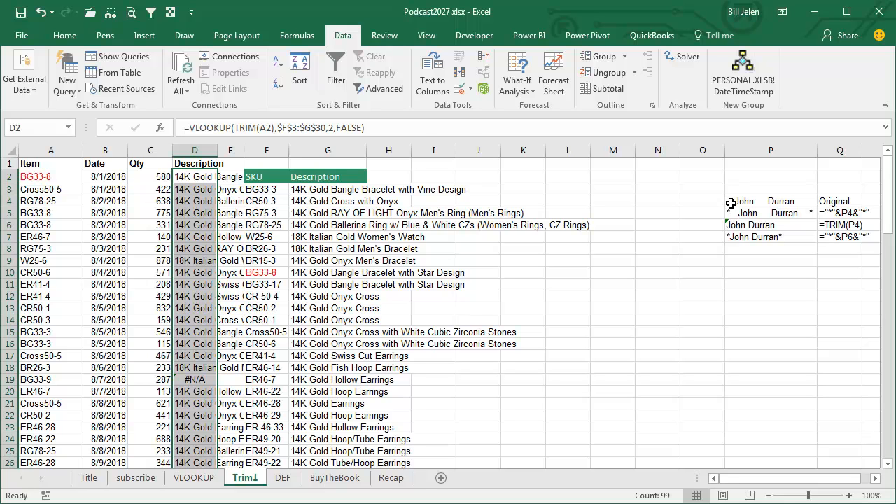
mouse_move(800, 202)
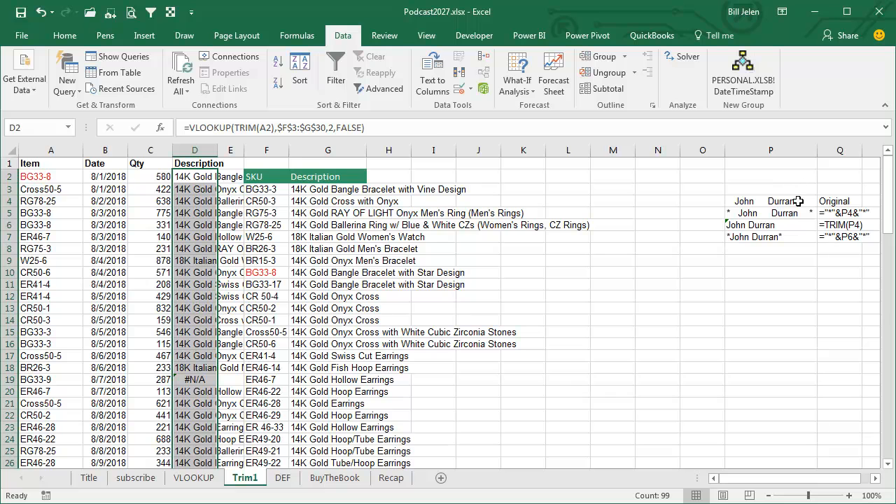
mouse_move(768, 201)
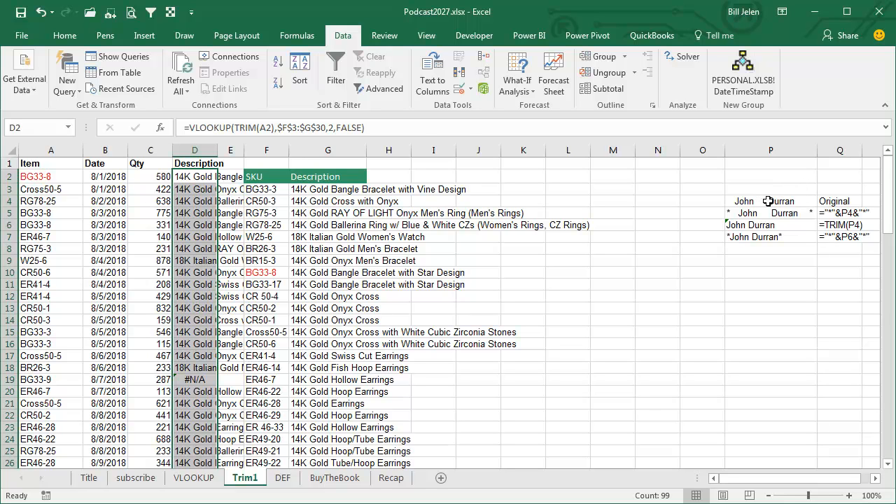
mouse_move(751, 238)
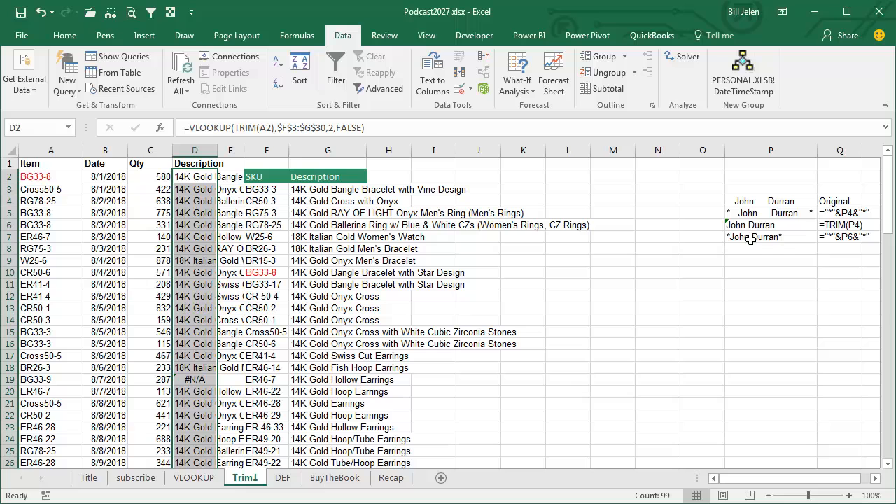
mouse_move(730, 243)
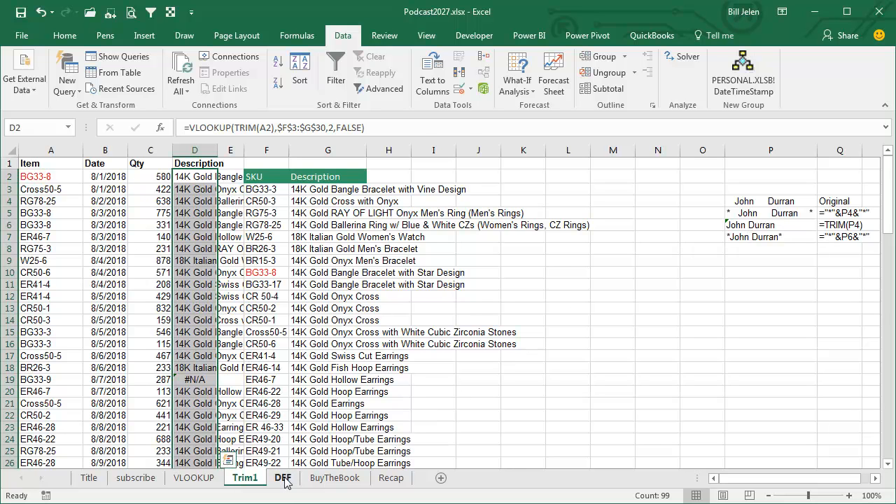
Switch to the DEF sheet, where text-stored item codes make lookups return #N/A
left_click(282, 478)
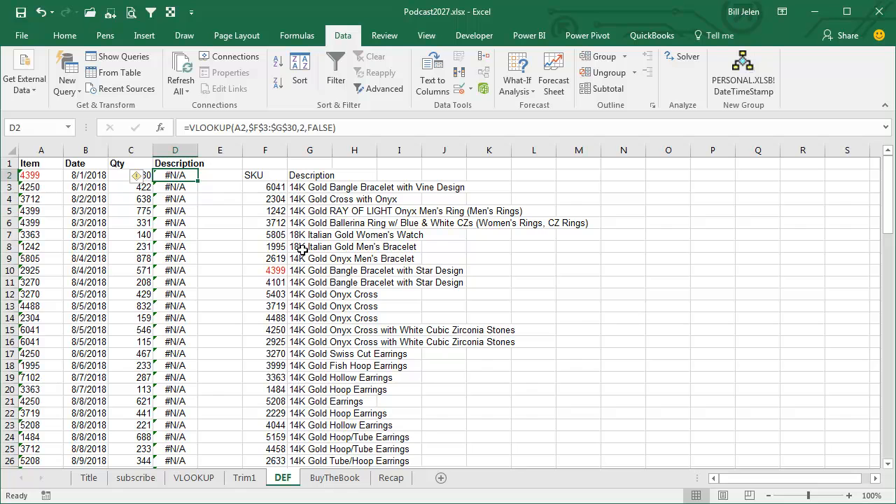
mouse_move(346, 262)
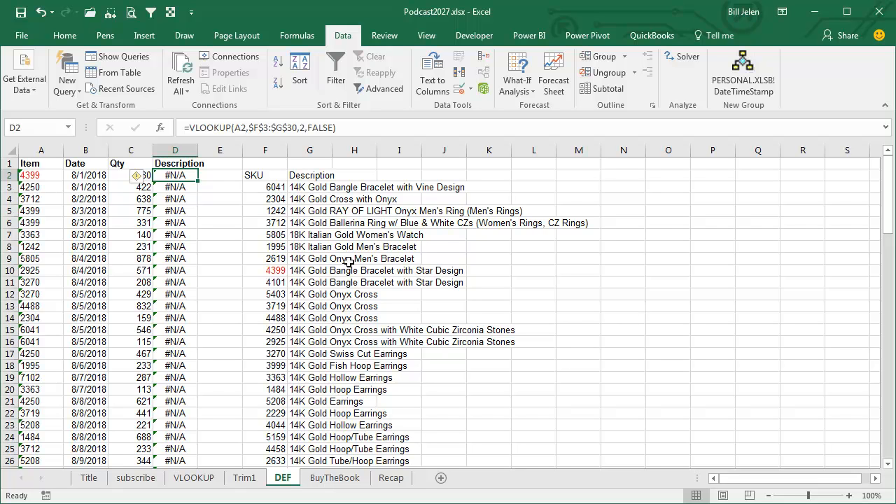
mouse_move(351, 259)
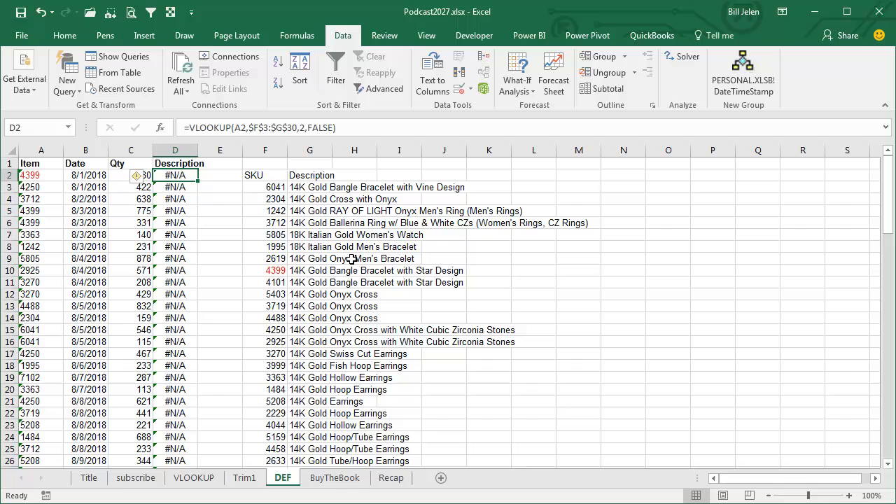
mouse_move(256, 337)
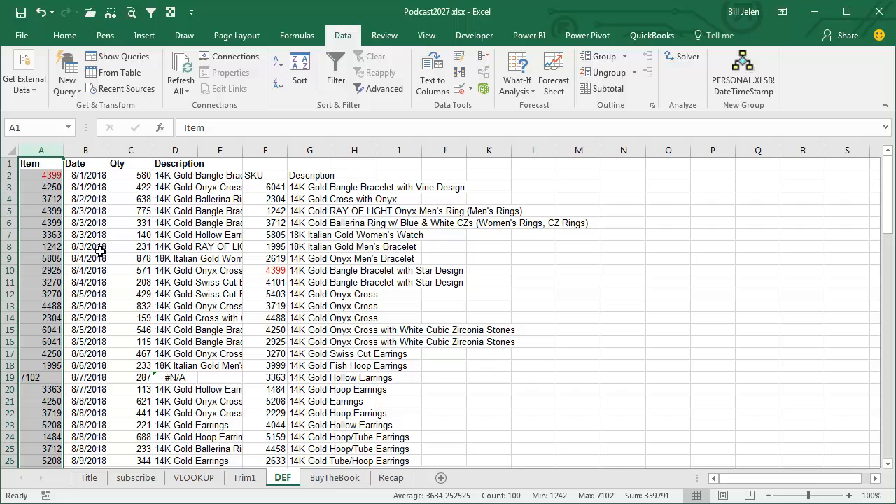
mouse_move(109, 294)
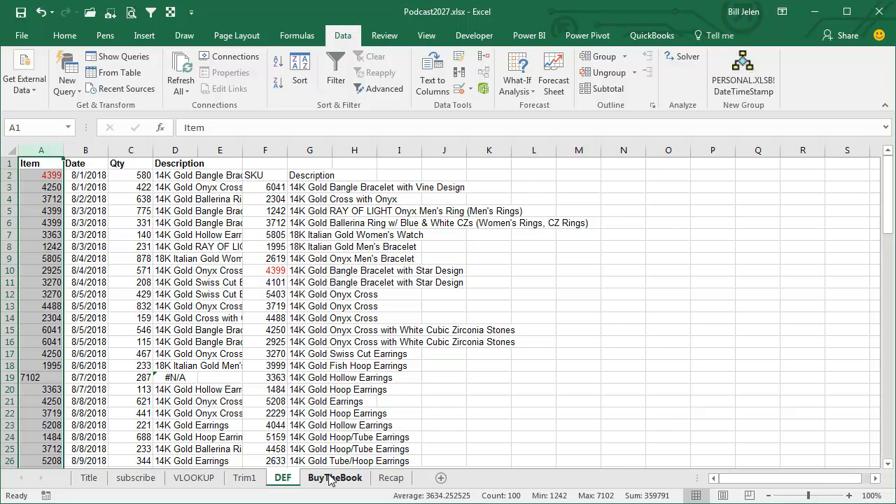
Switch to the BuyTheBook sheet showing the book promotion
left_click(335, 478)
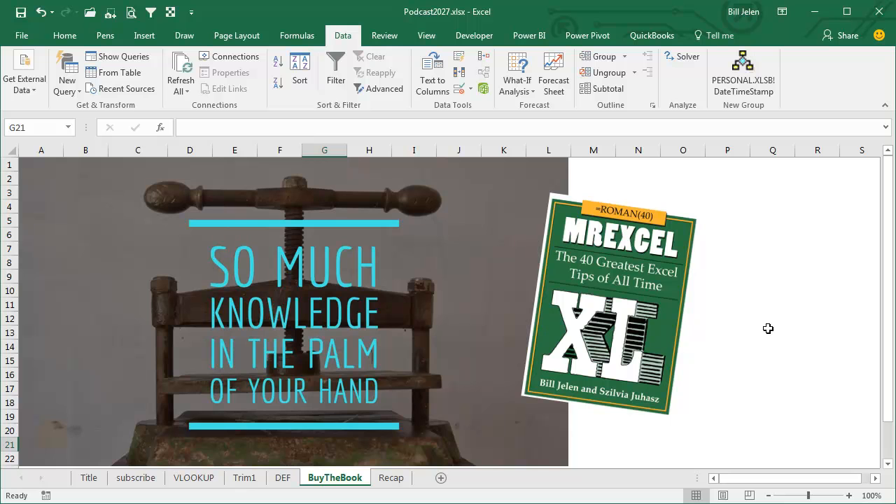
Switch to the Recap sheet summarizing the episode's VLOOKUP problems and fixes
left_click(390, 477)
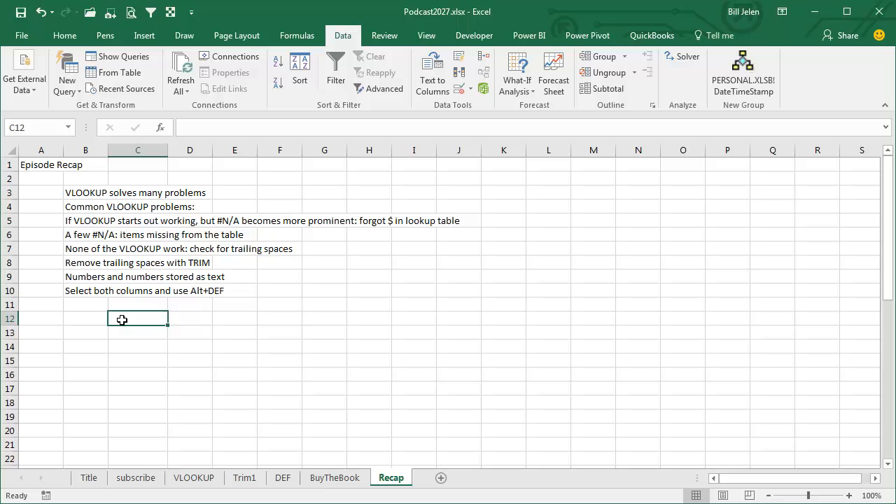
mouse_move(126, 224)
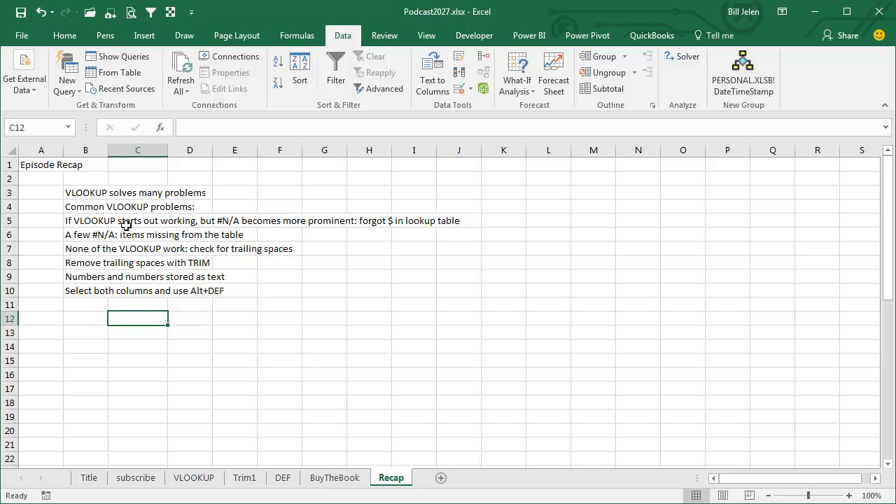
mouse_move(351, 221)
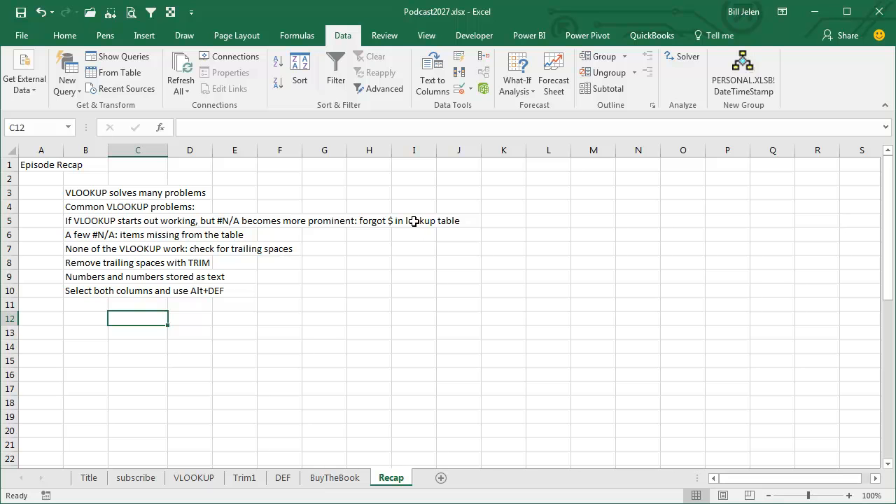
mouse_move(140, 238)
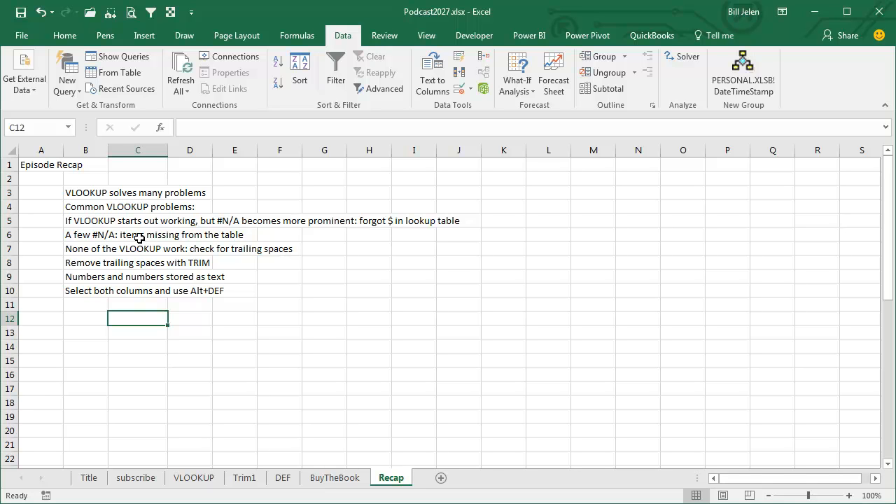
mouse_move(260, 235)
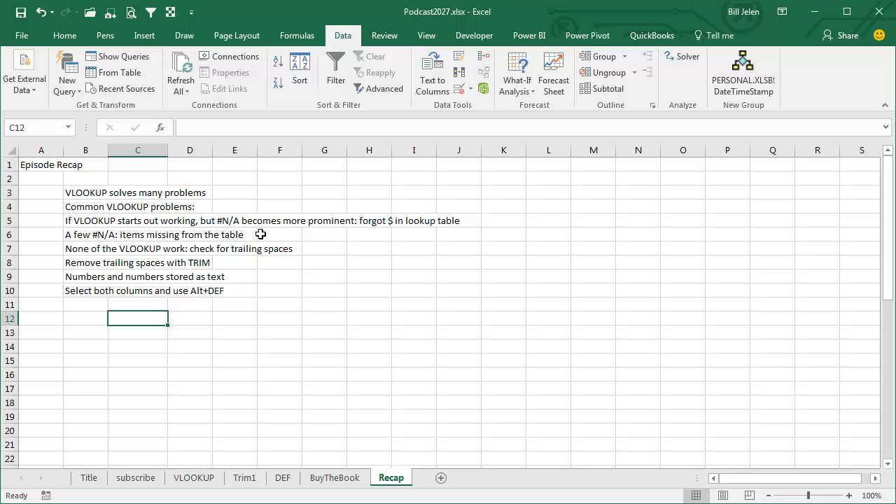
mouse_move(308, 254)
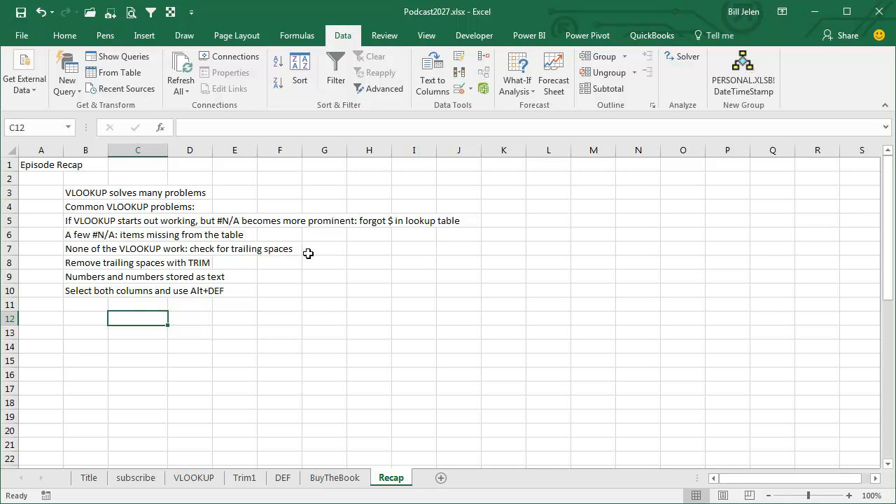
mouse_move(298, 249)
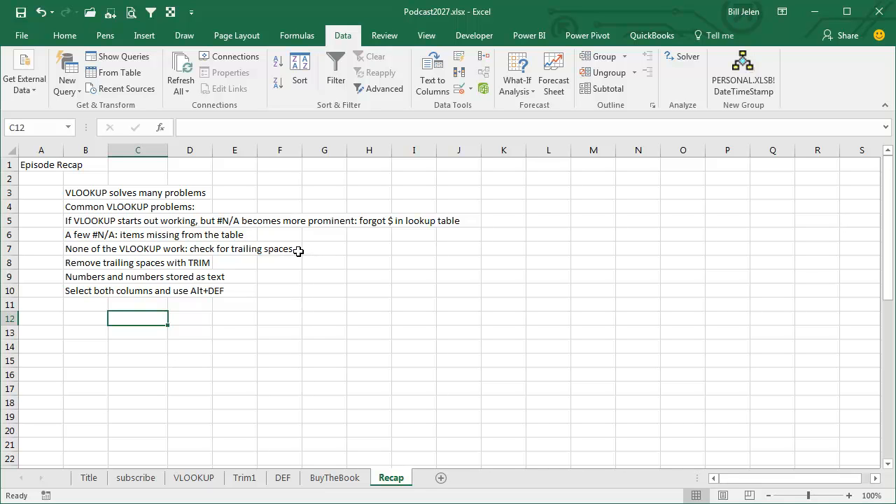
mouse_move(211, 262)
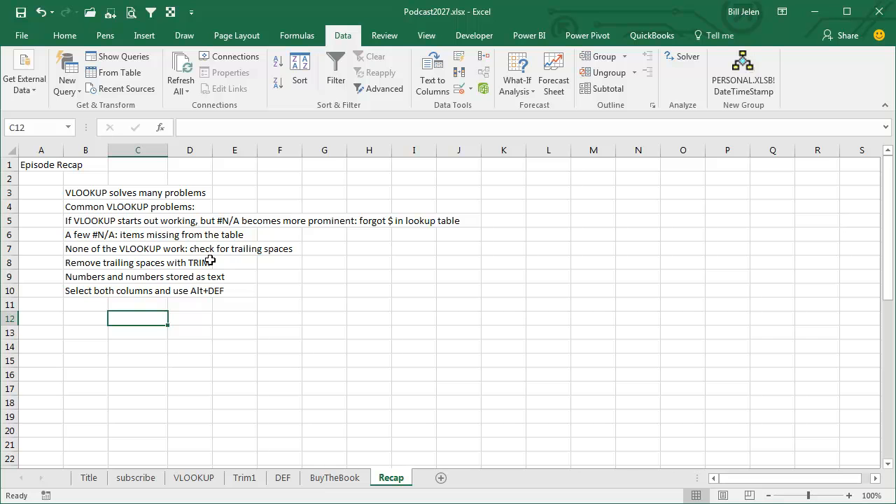
mouse_move(243, 276)
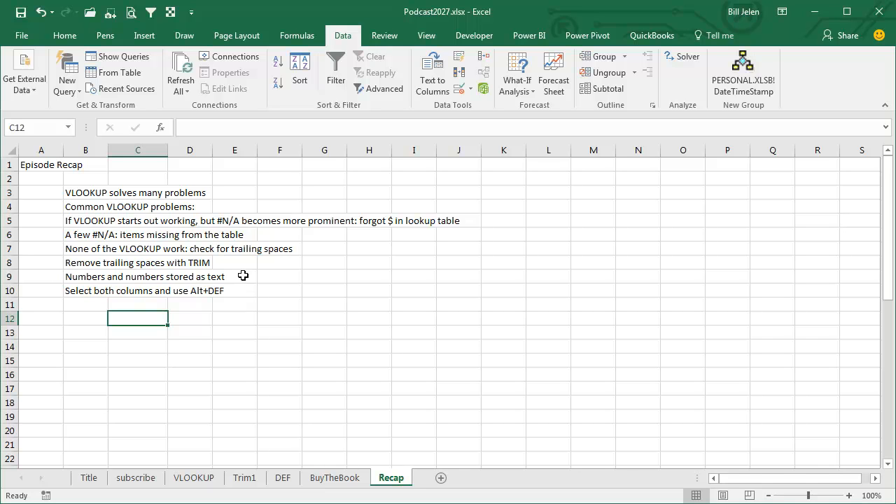
mouse_move(202, 305)
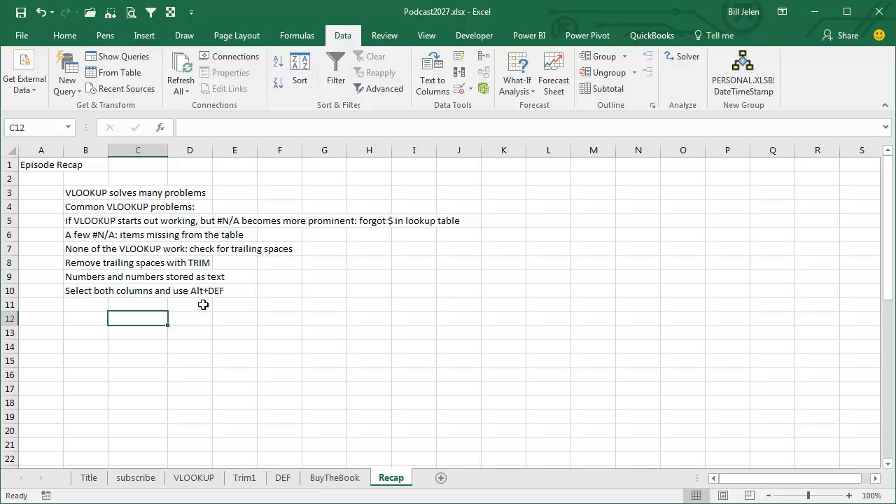